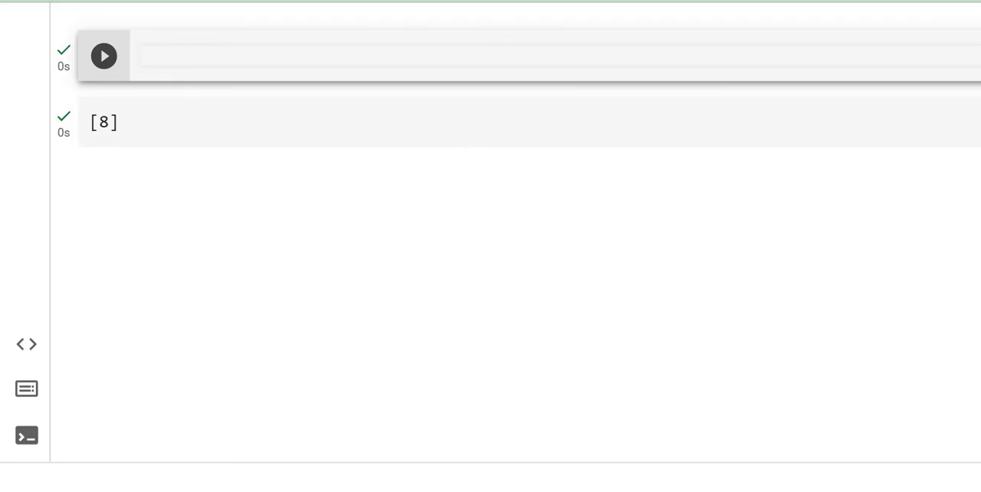
Write 'import random' and 'x=random.randint(1,9)' in the code cell
text(import ra)
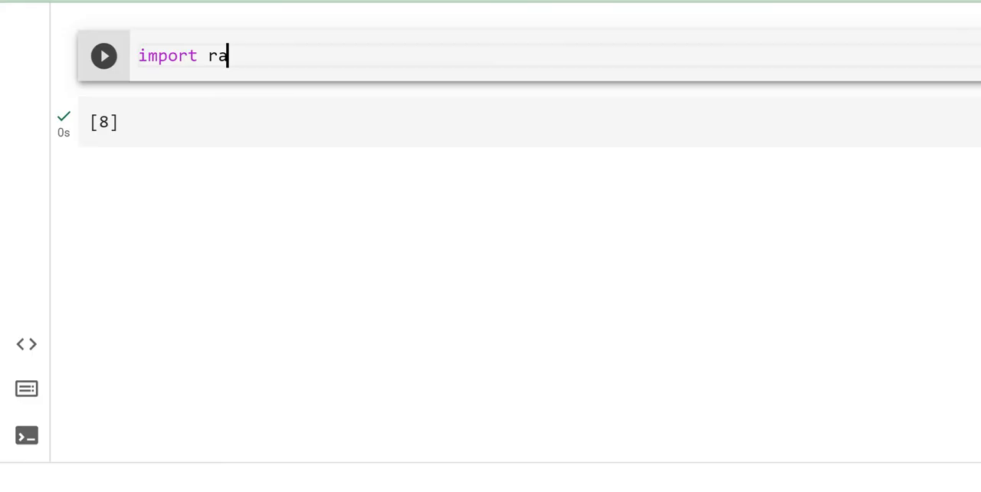
text(ndom)
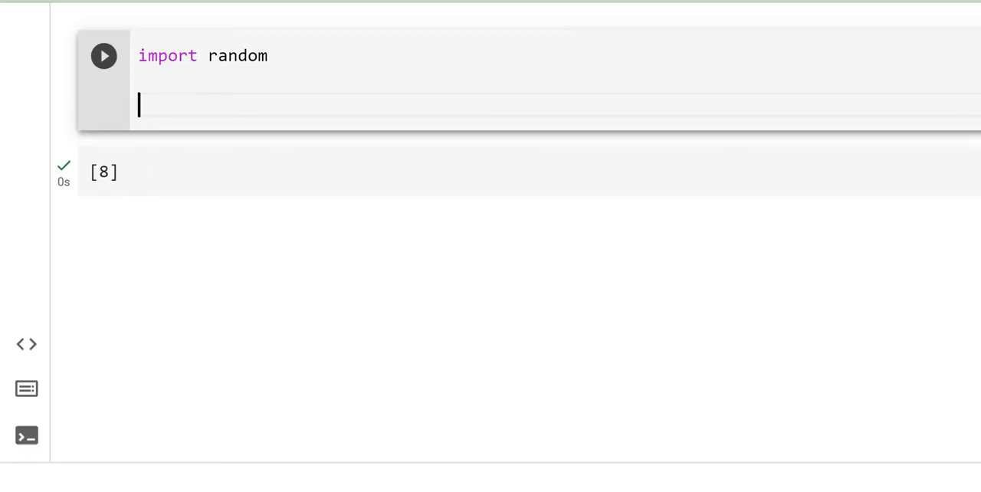
text(x=)
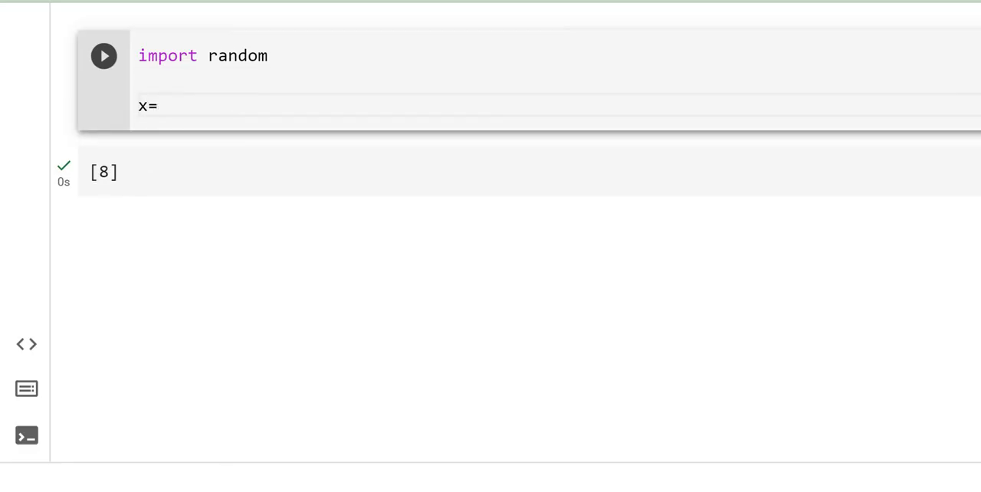
text(ra)
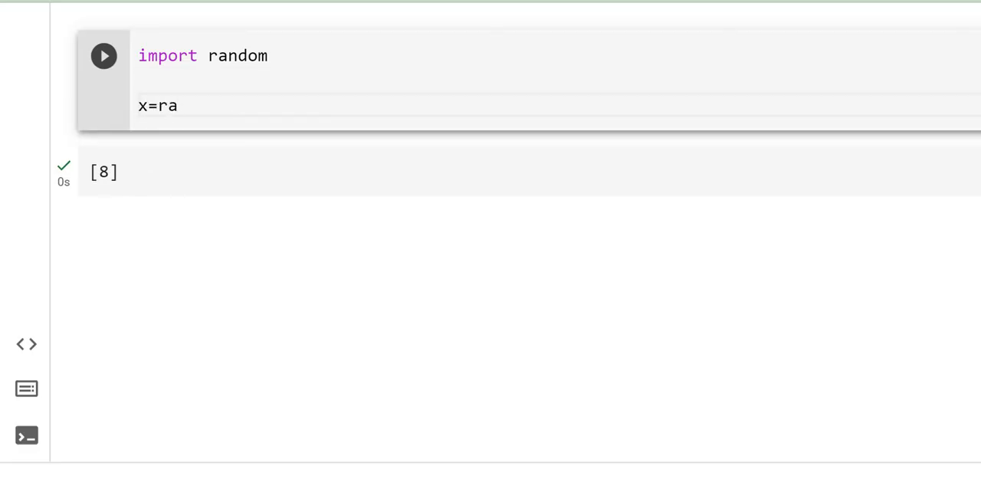
text(ndom.)
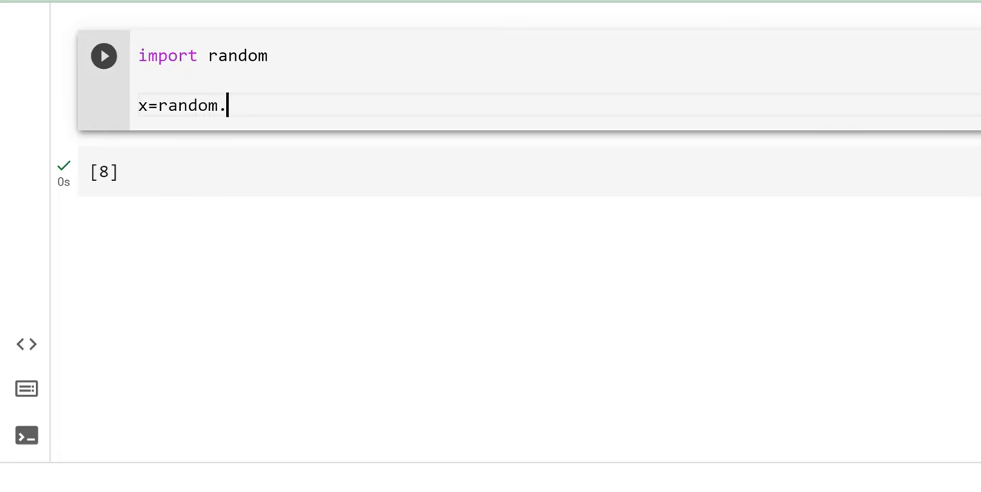
text(ra)
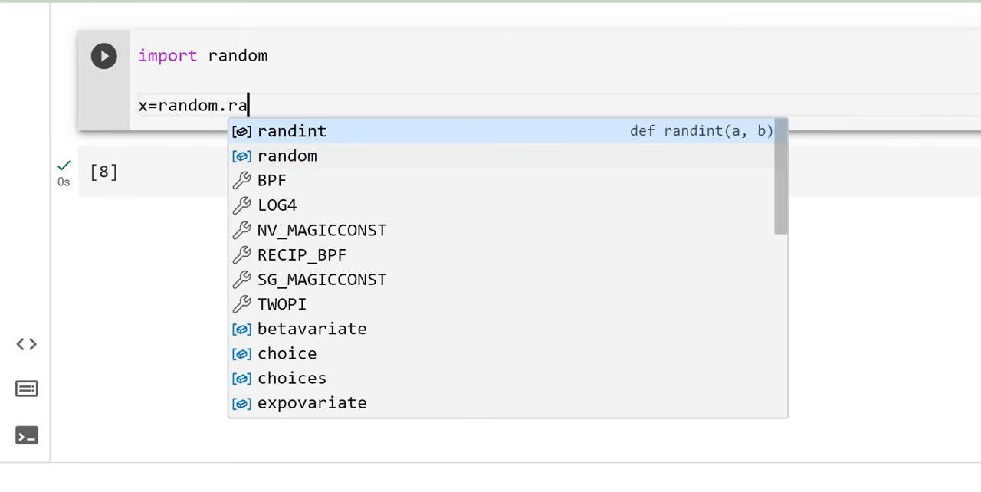
click(290, 130)
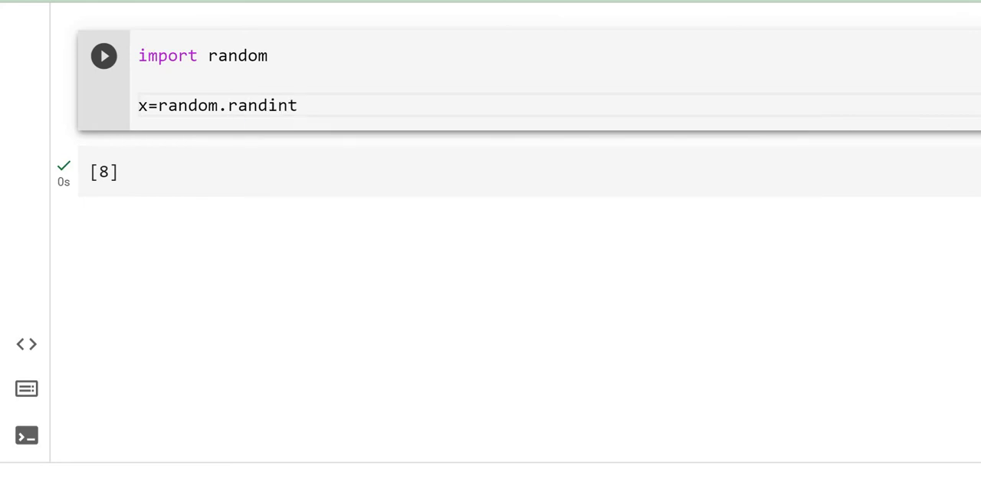
text(())
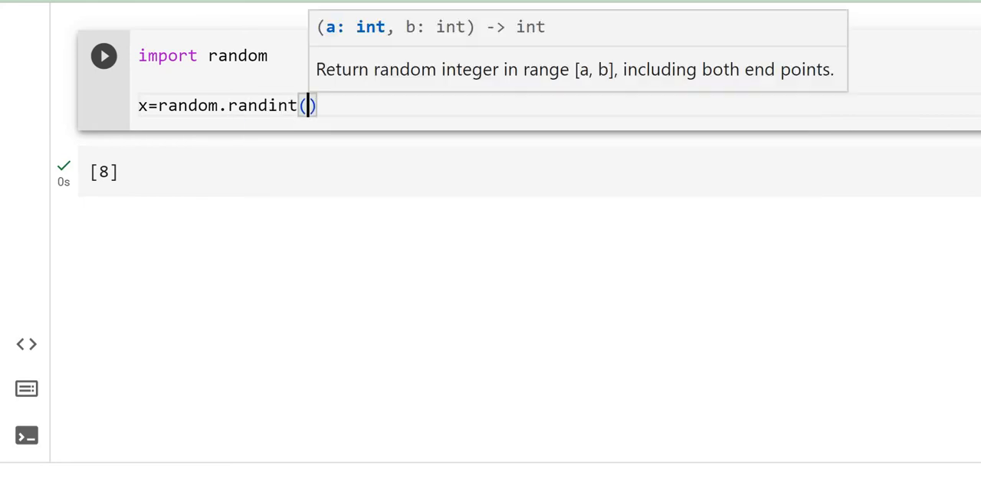
text(1,9)
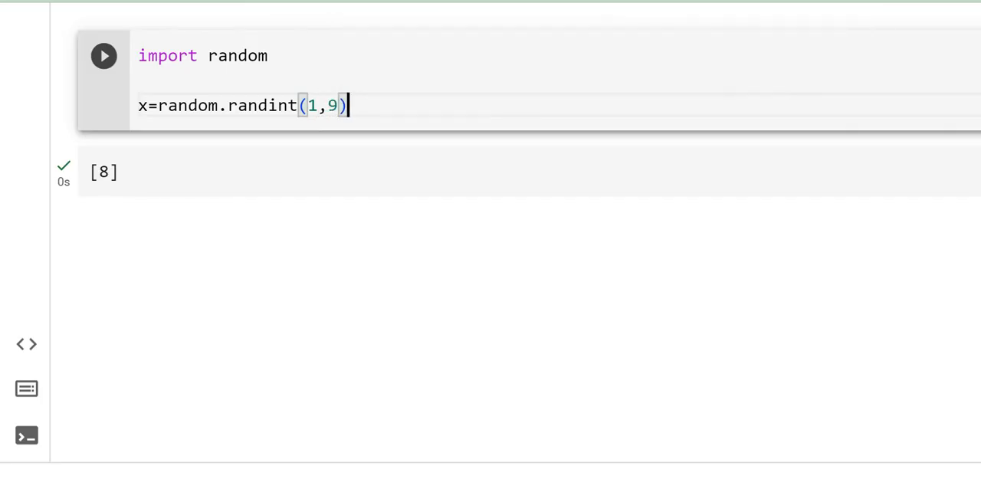
key(Enter)
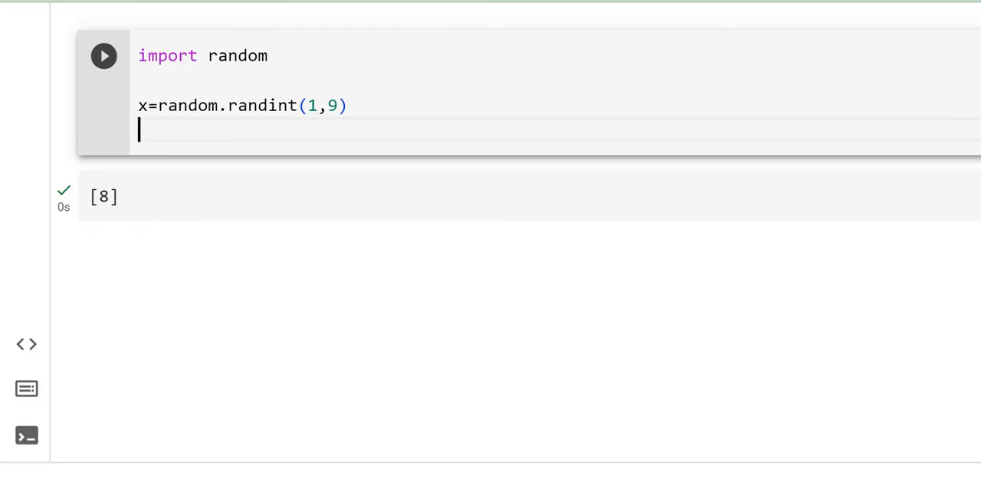
Start a userinput variable line and rename x to computer
text(user)
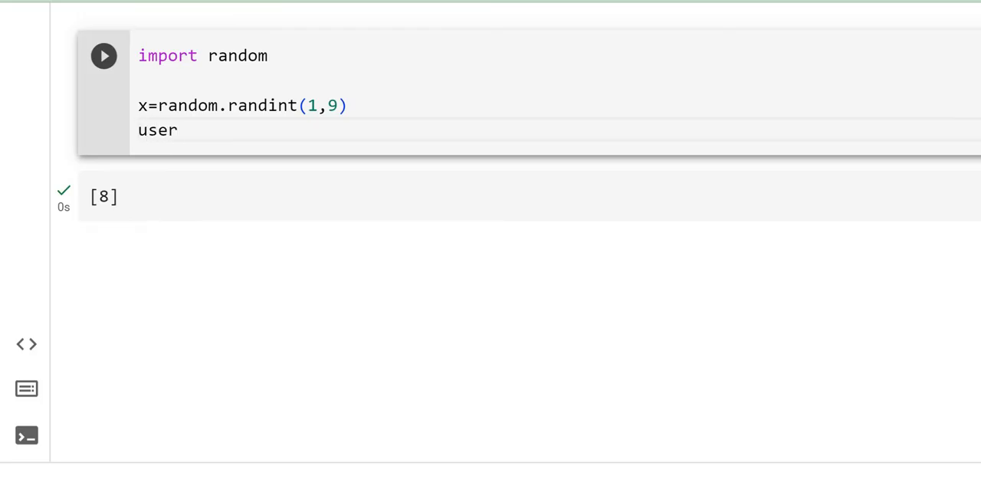
text(inp)
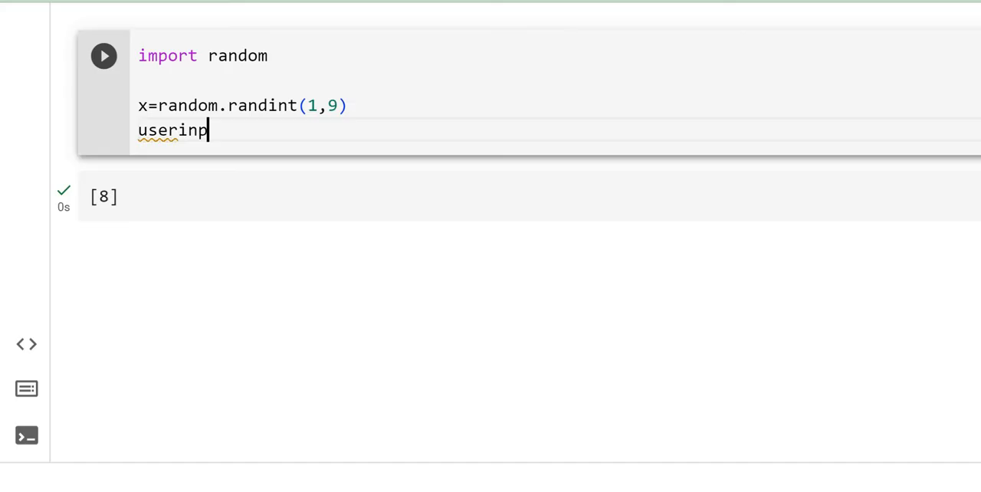
text(ut)
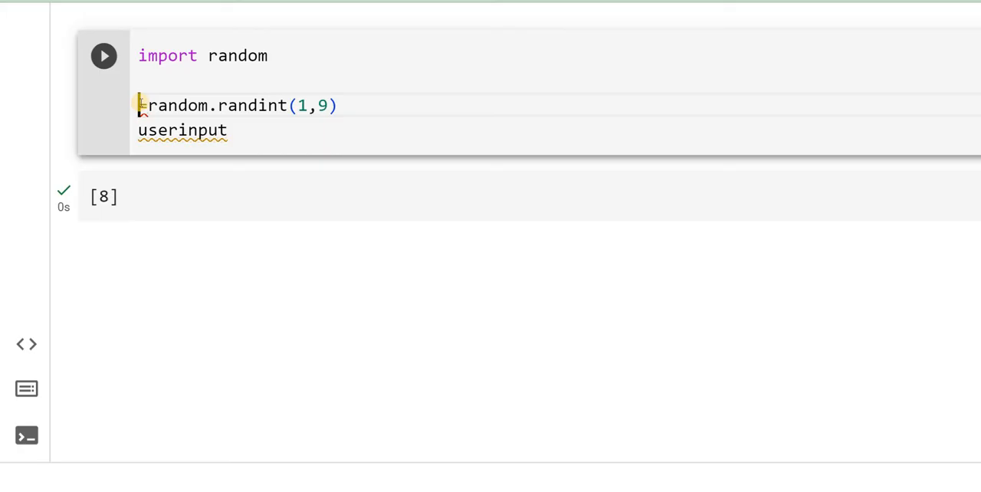
text(computer=)
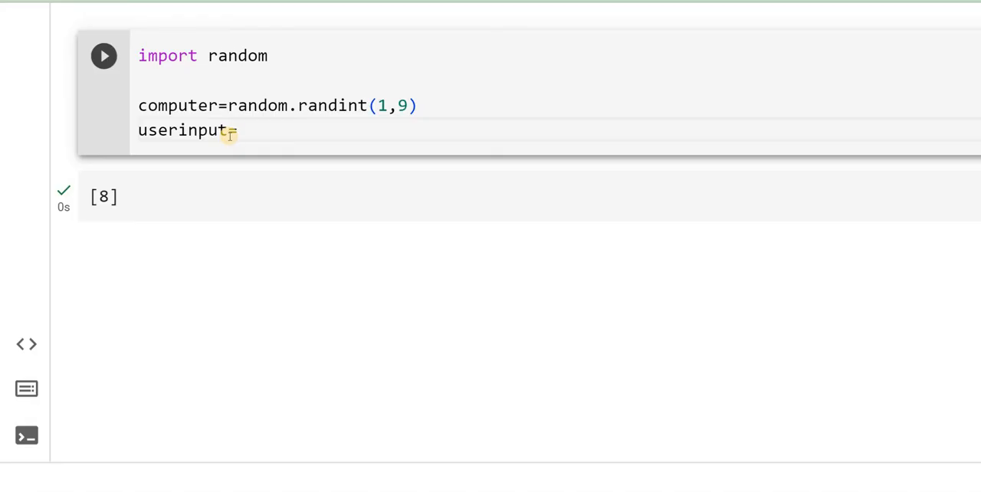
Make userinput read int(input(" Enter the number between 1 and 9 "))
text(int)
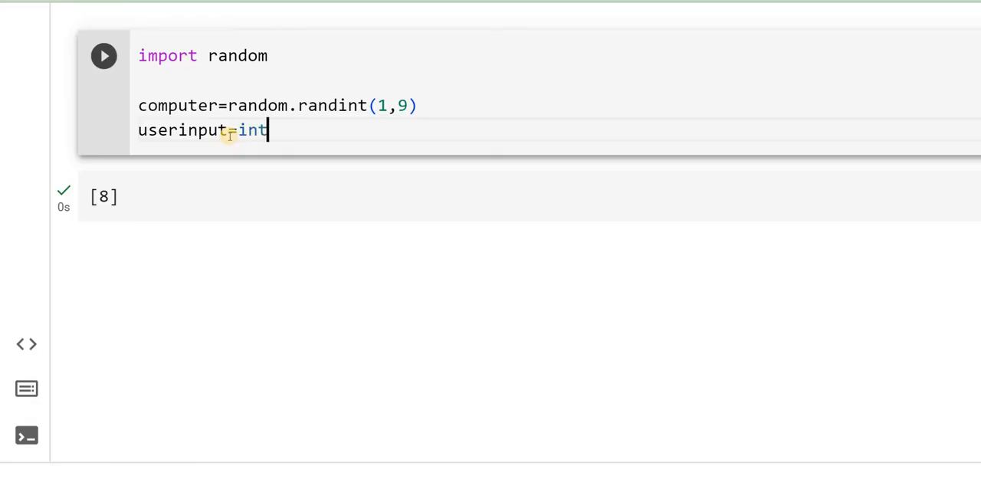
text((i)
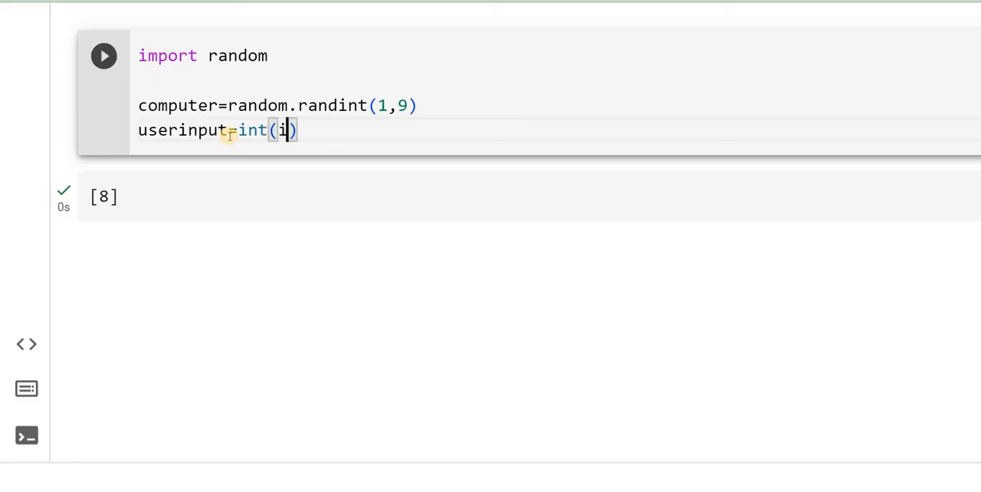
text(nput)
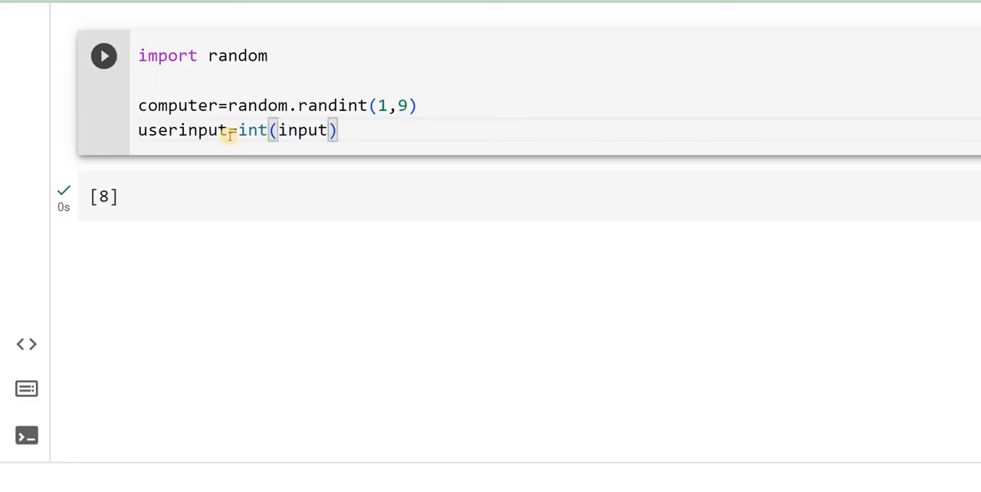
text(())
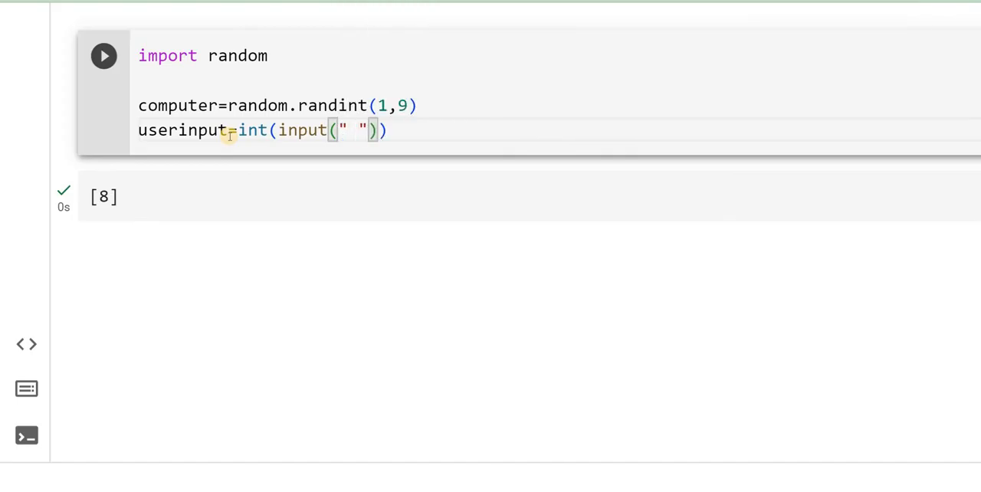
text(Enter th)
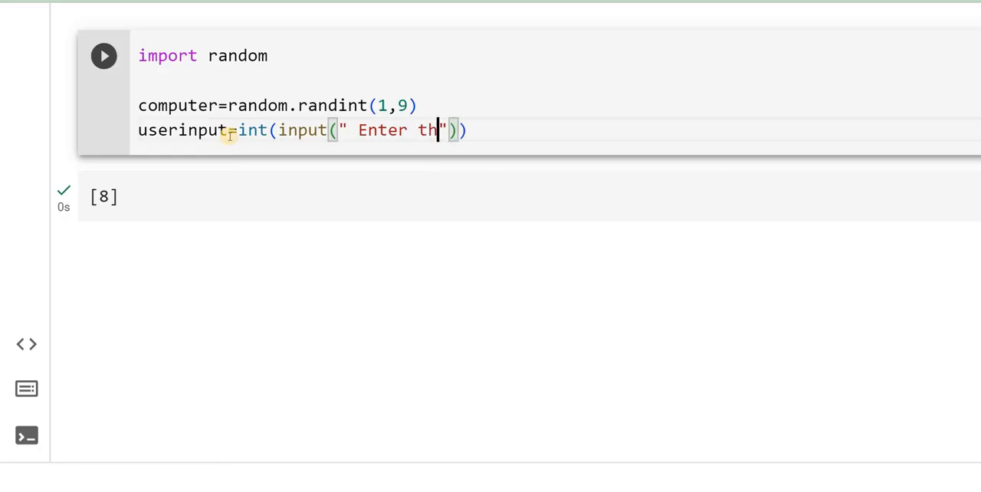
text(e numb)
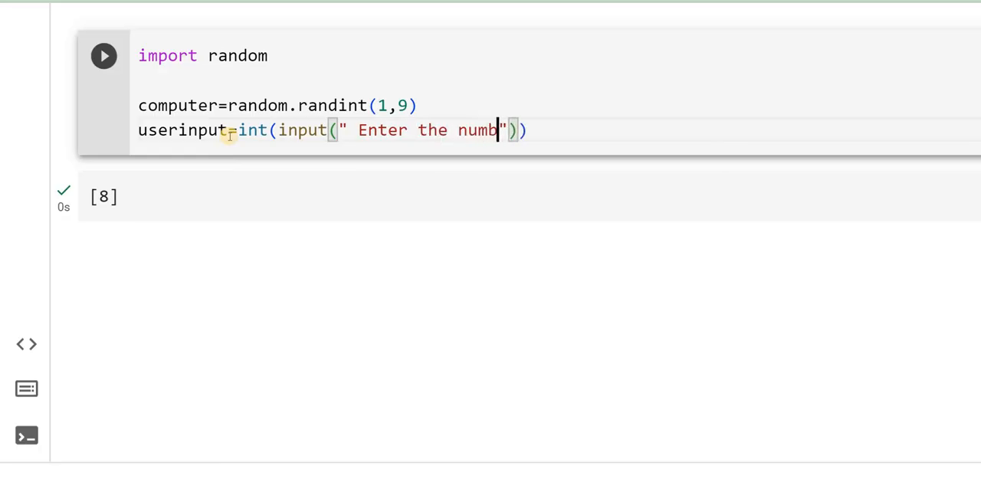
text(er between 1 an)
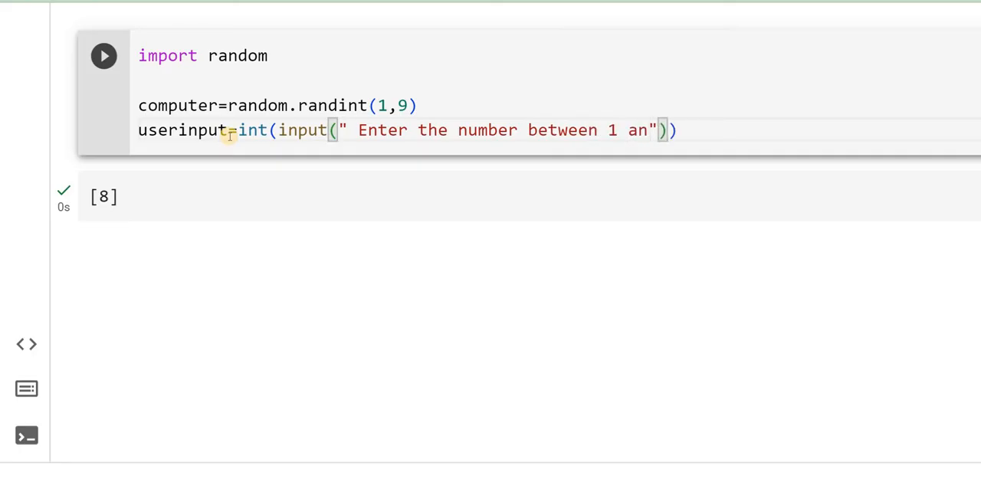
text(d 9)
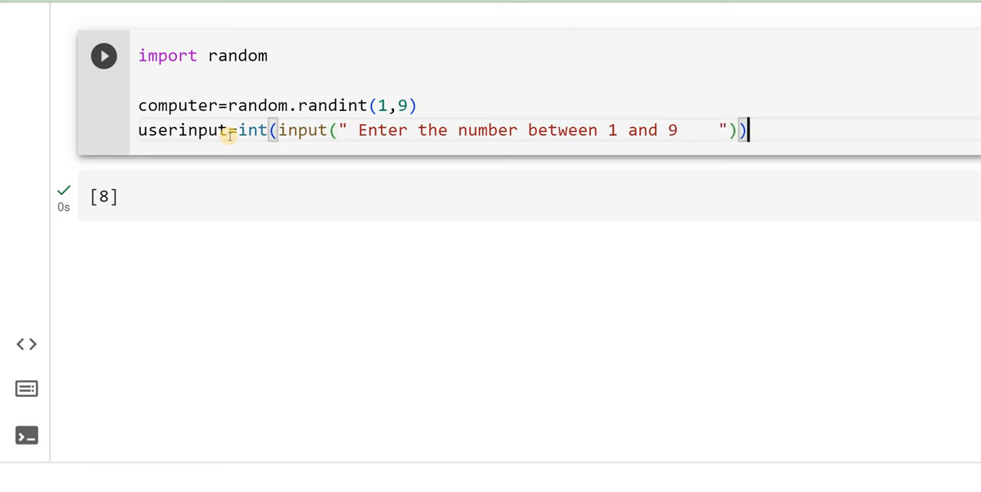
key(Enter)
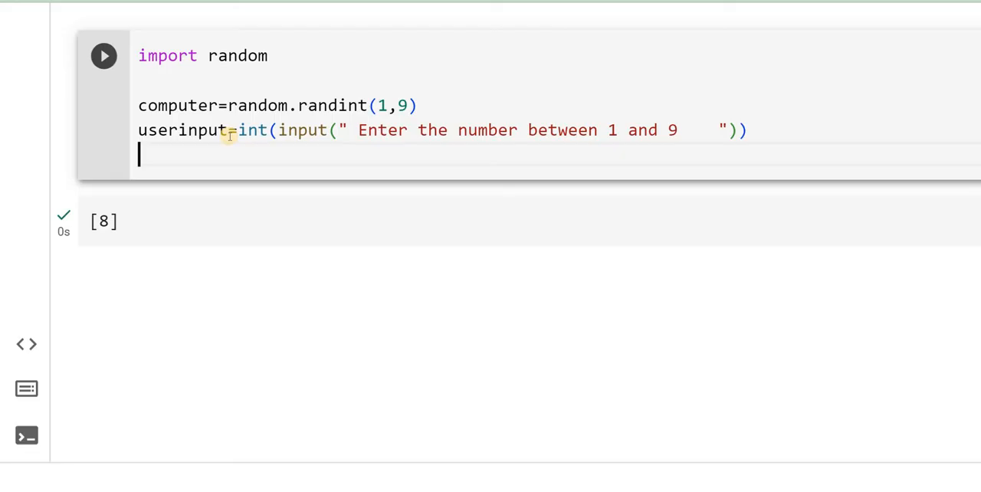
Add print(computer) and print(userinput) lines below the input line
text(p)
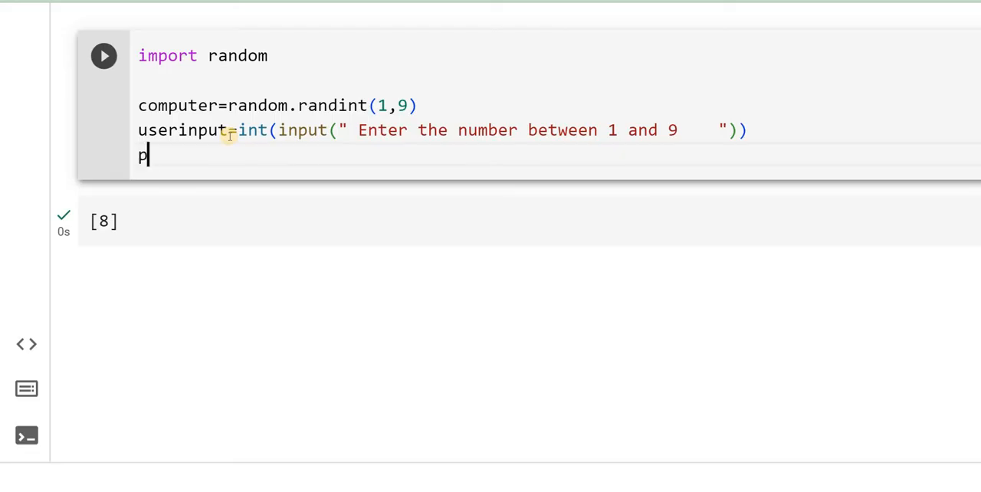
text(rin)
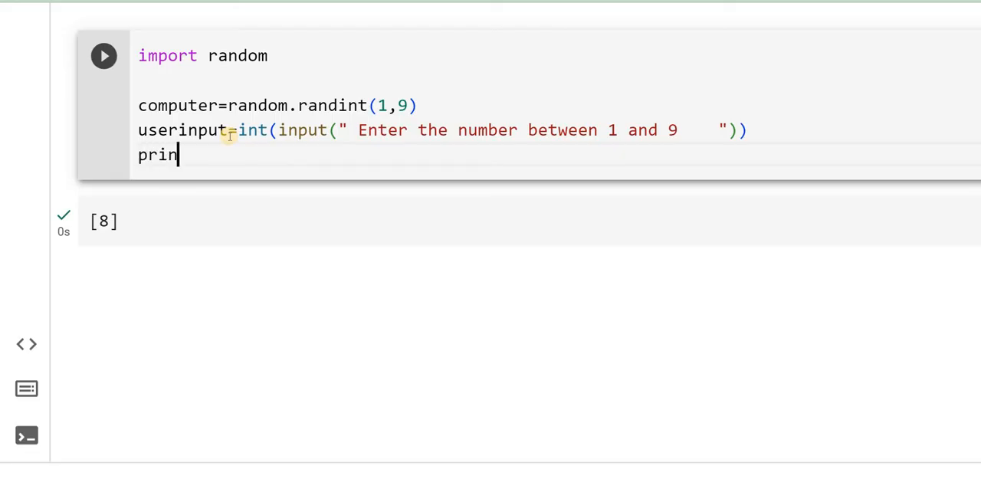
text(t())
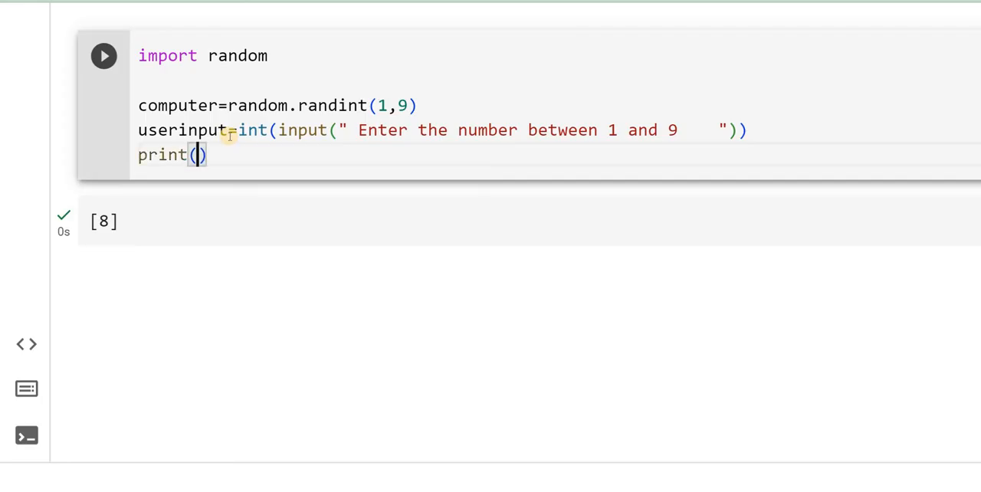
text(x)
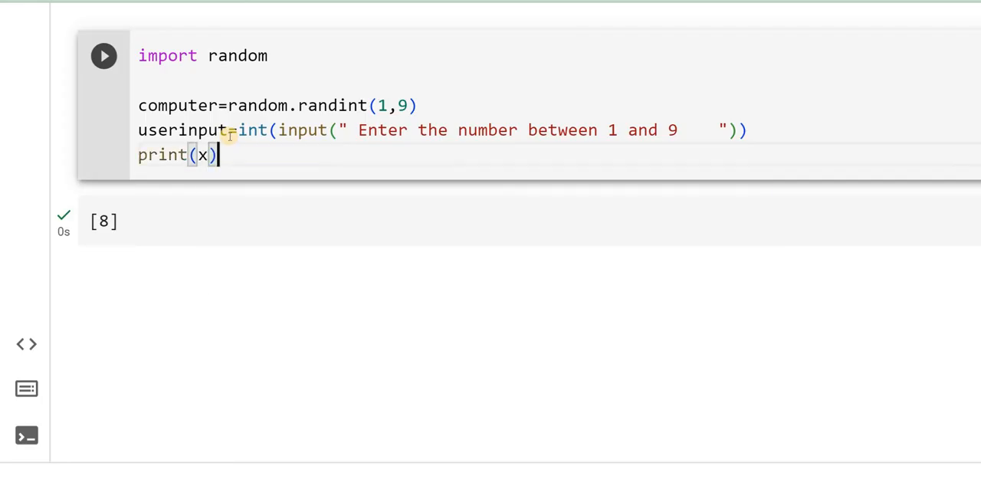
text(p)
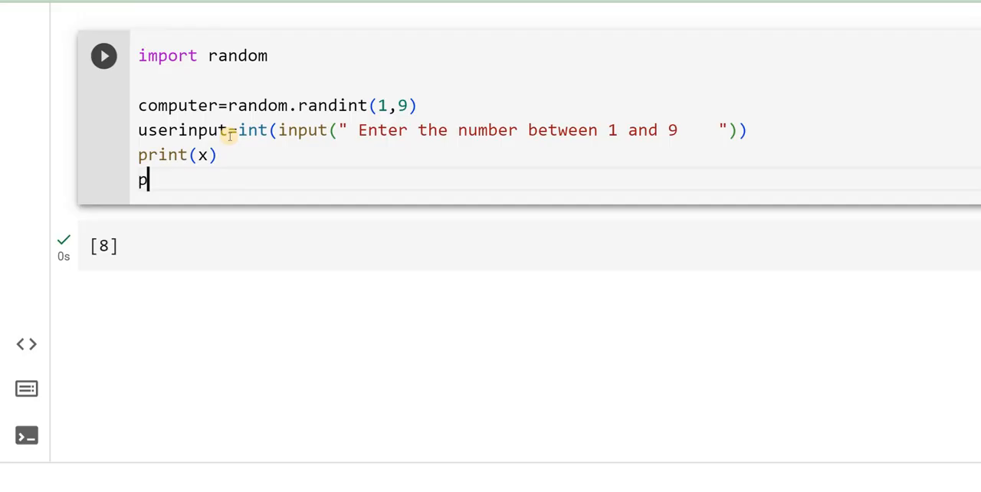
text(rint)
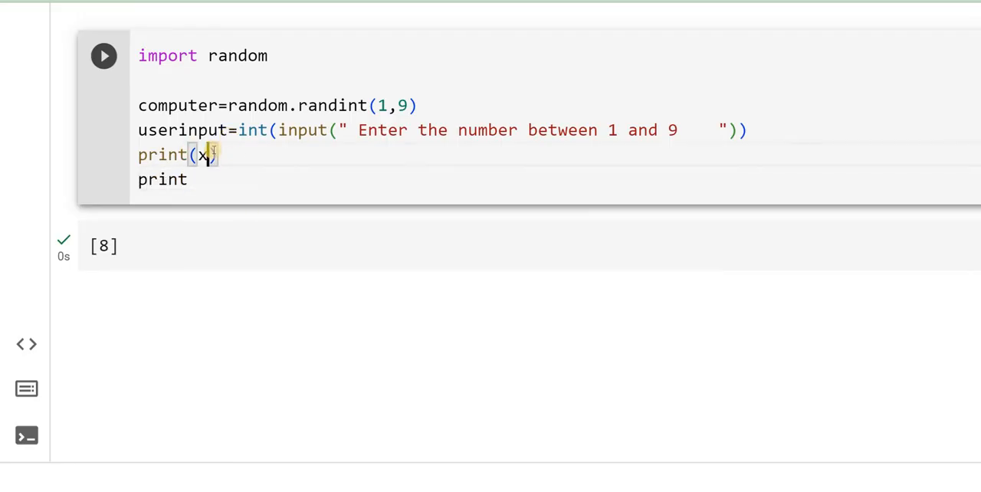
text(c)
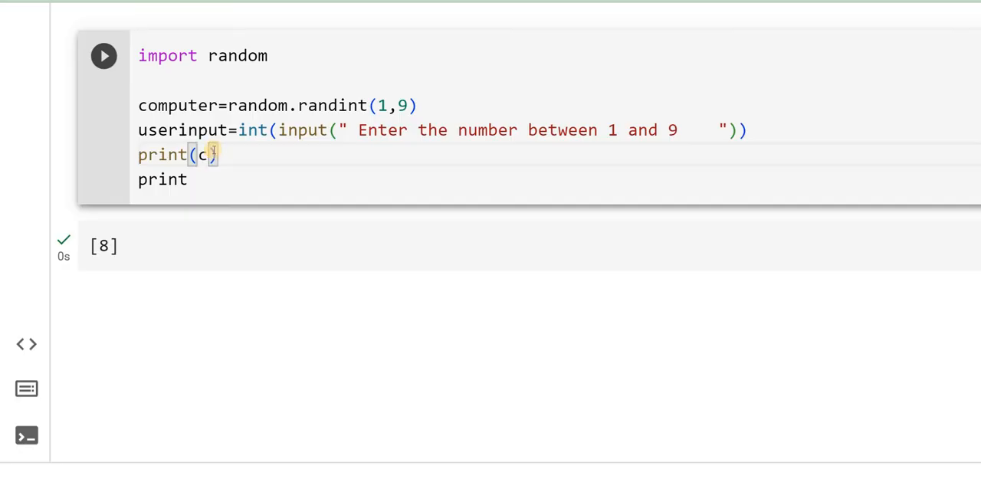
text(omputer)
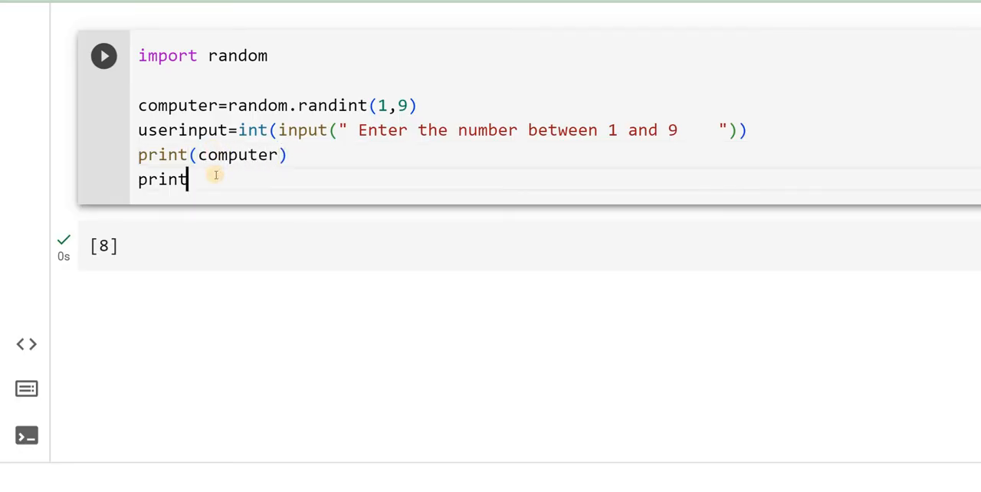
text(())
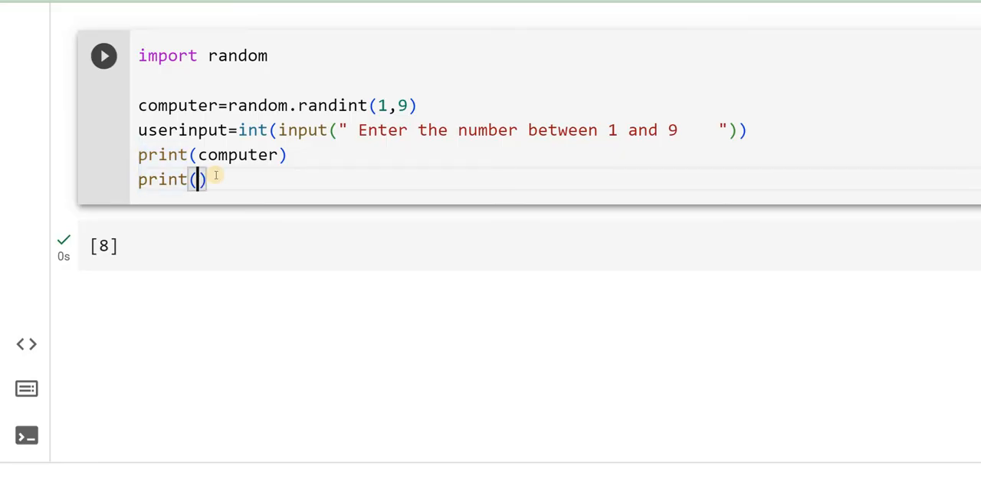
text(user)
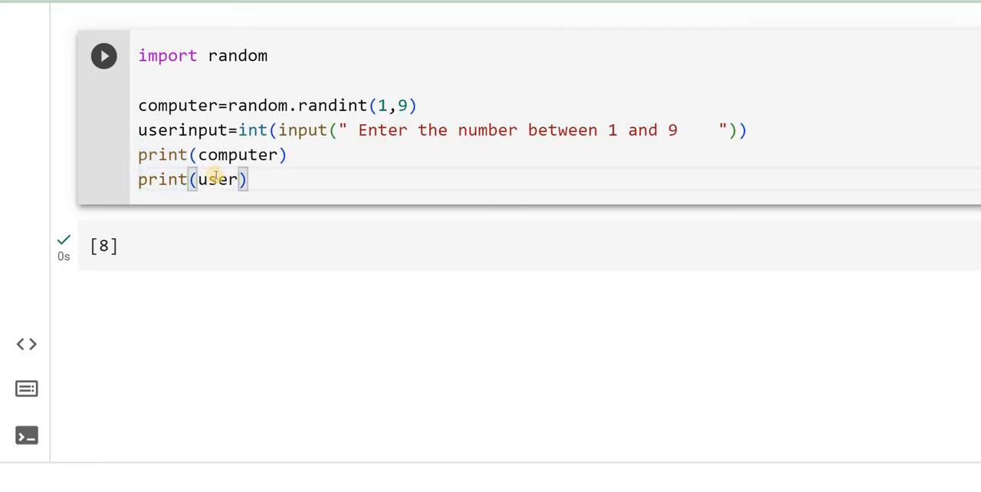
text(input)
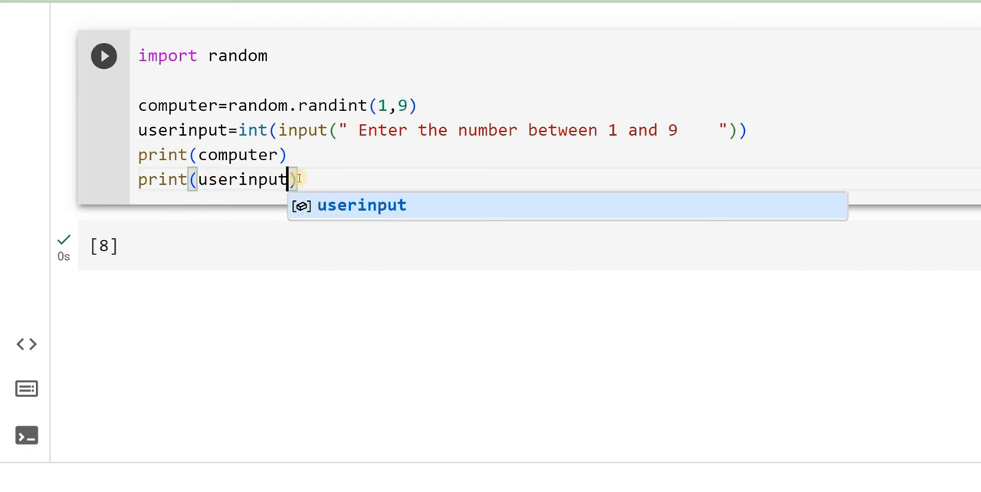
key(Enter)
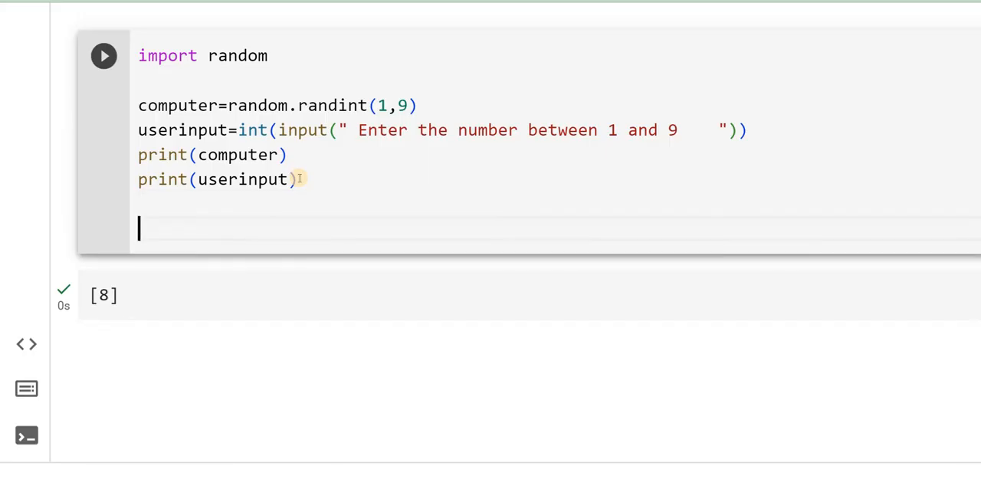
Write the condition 'if computer>userinput:'
text(i)
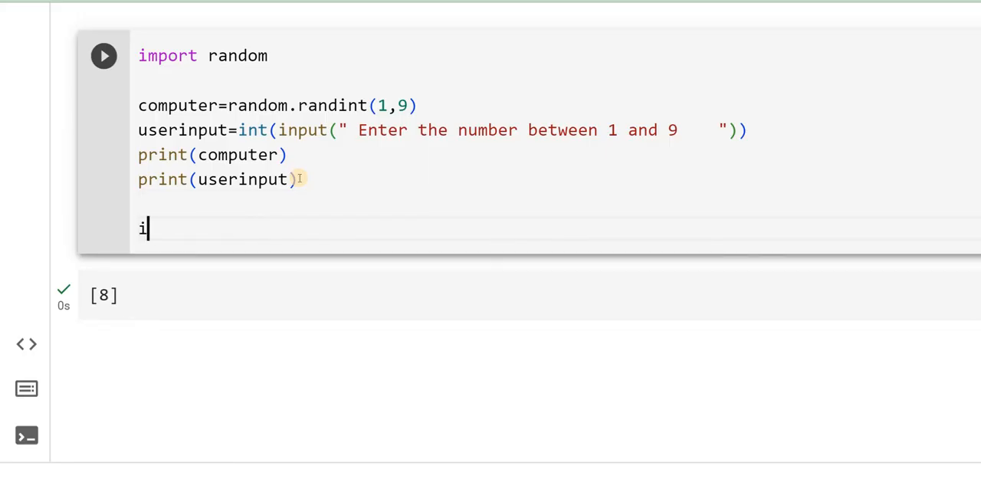
text(f)
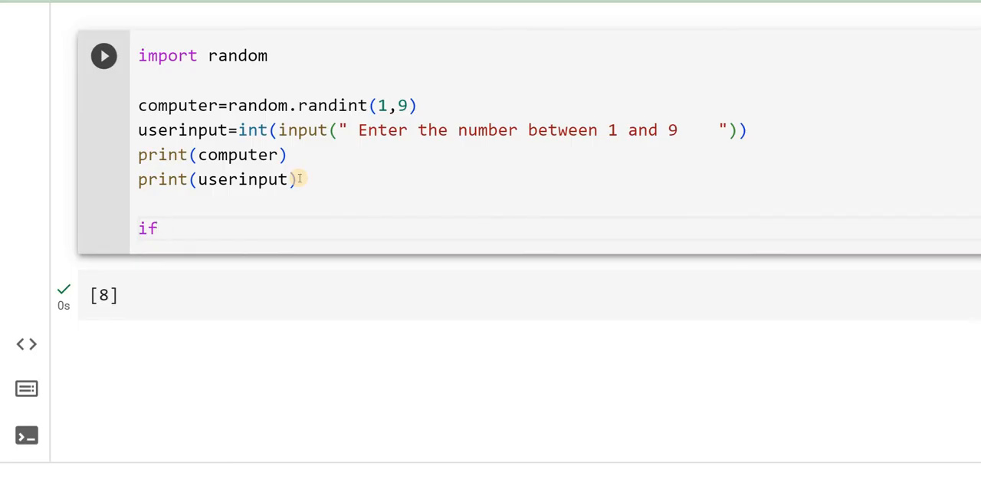
text(comp)
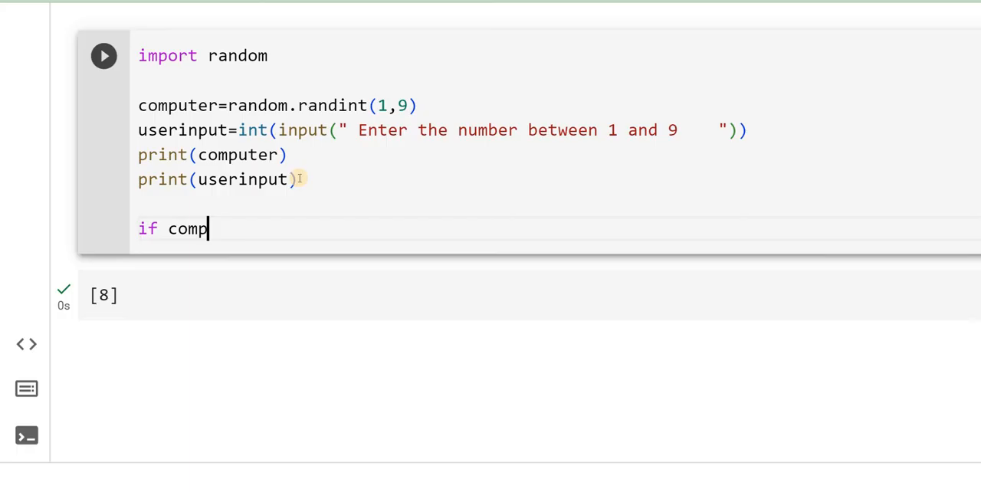
text(ute)
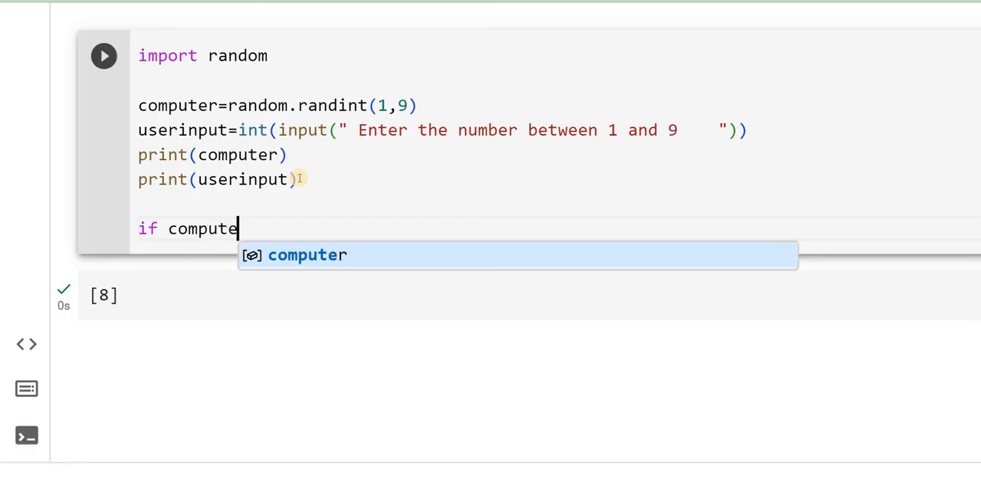
text(r>)
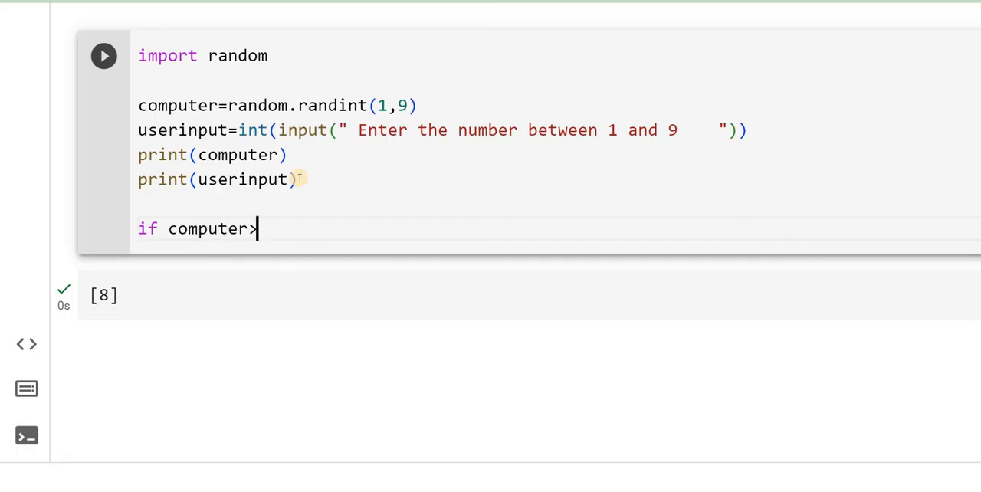
text(use)
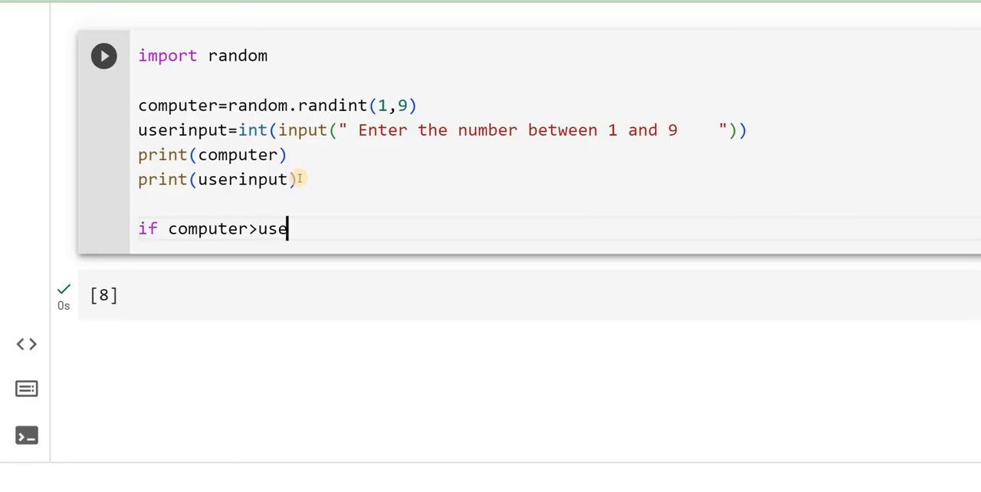
text(rinput)
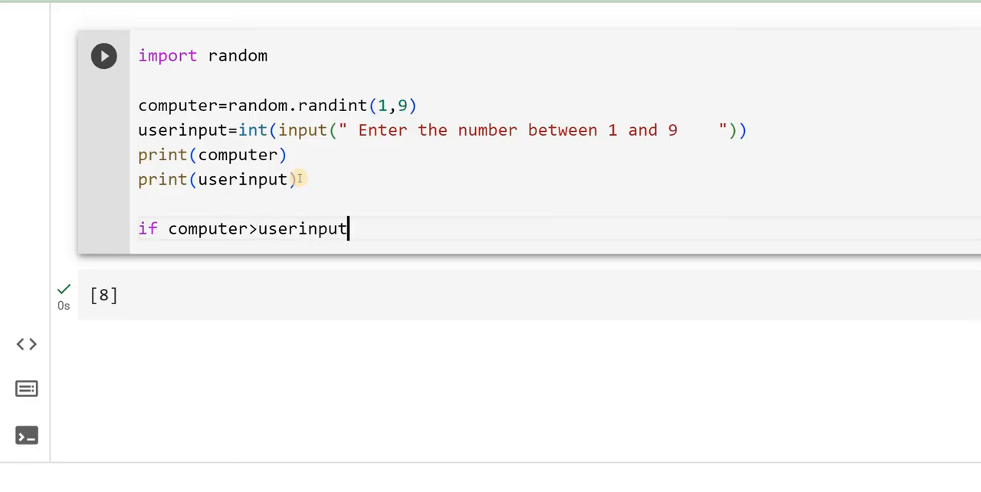
text(:)
text(print)
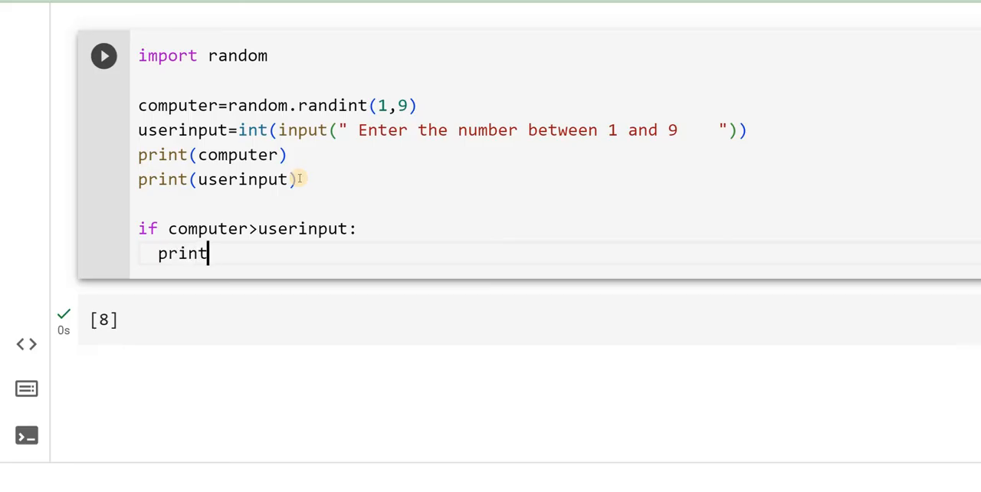
Under the if condition, print "Computer Won"
text(())
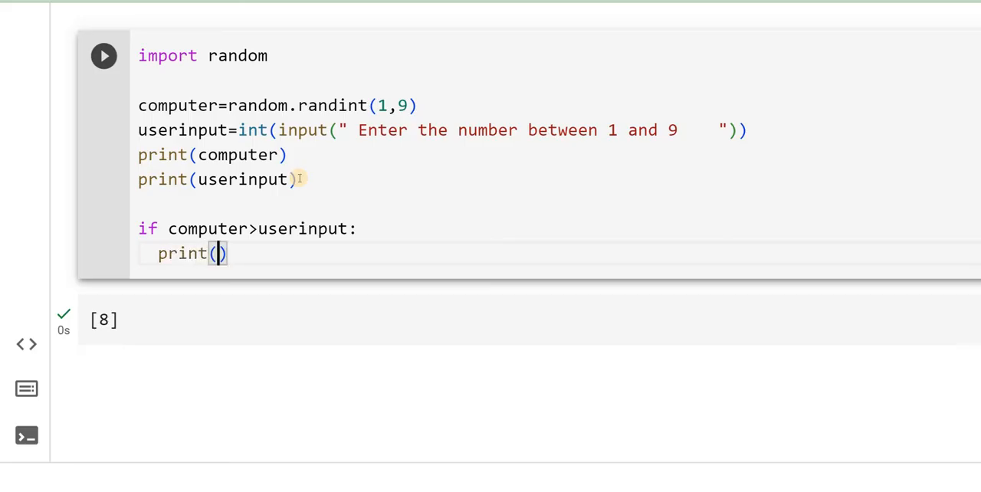
text("Co")
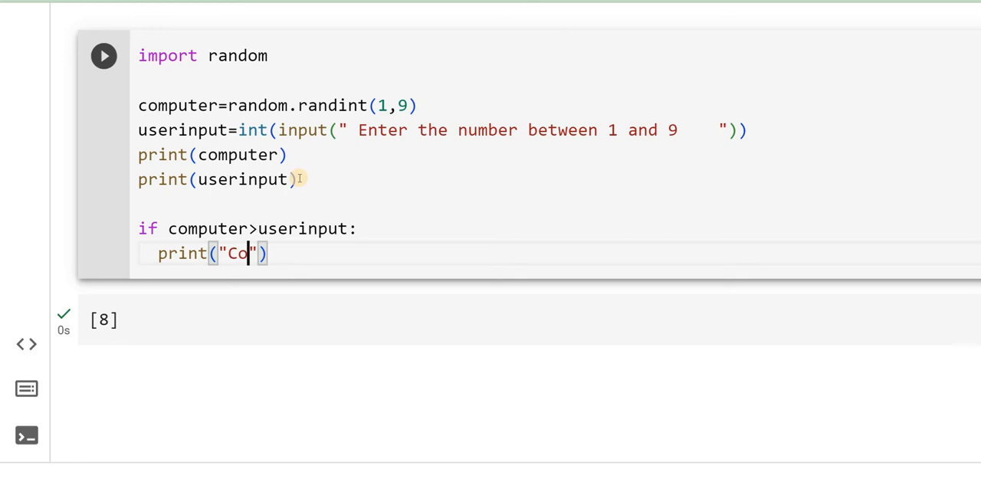
text(mputer)
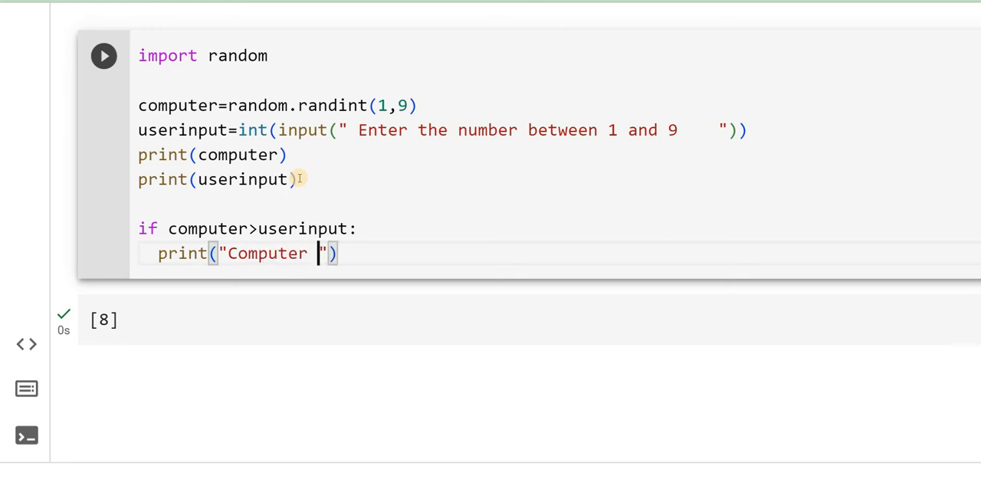
text(Won)
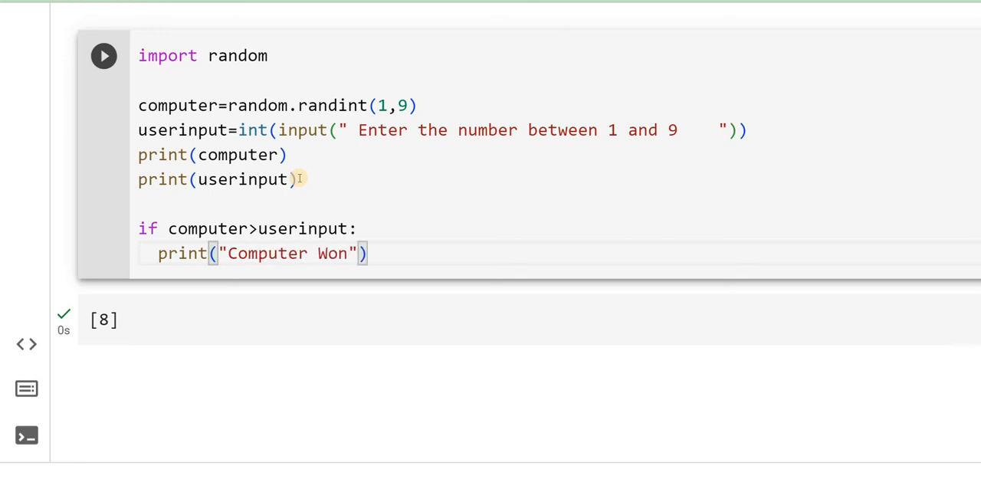
key(Enter)
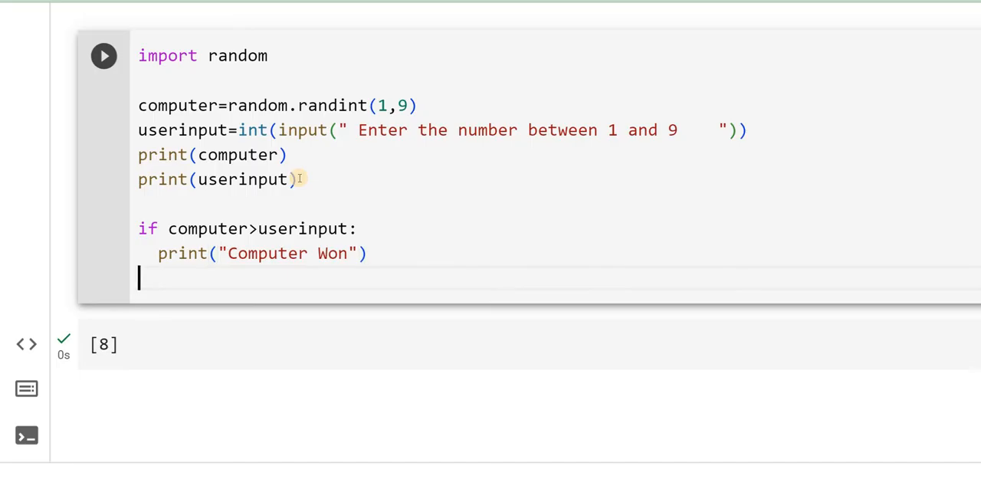
Add 'elif computer==userinput:' with an indented print("TIE")
text(elif)
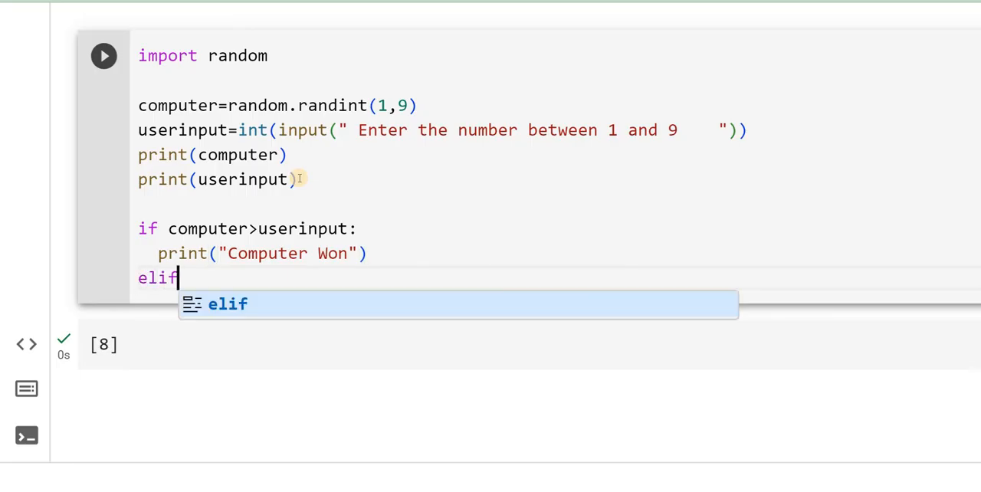
text(co)
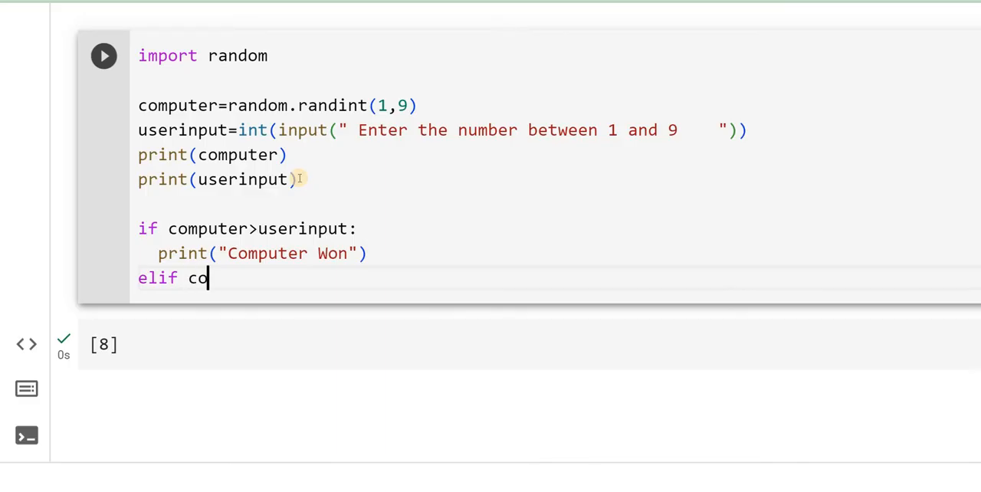
text(mputer)
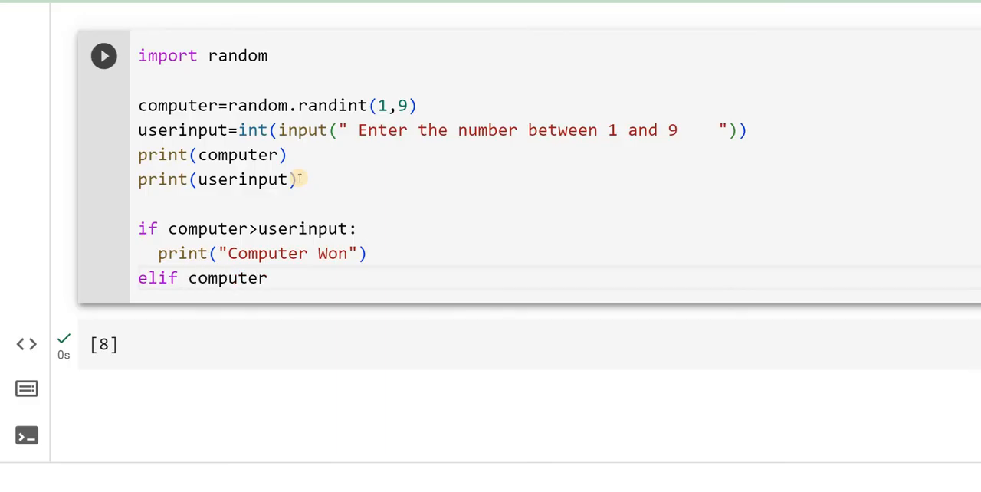
text(==)
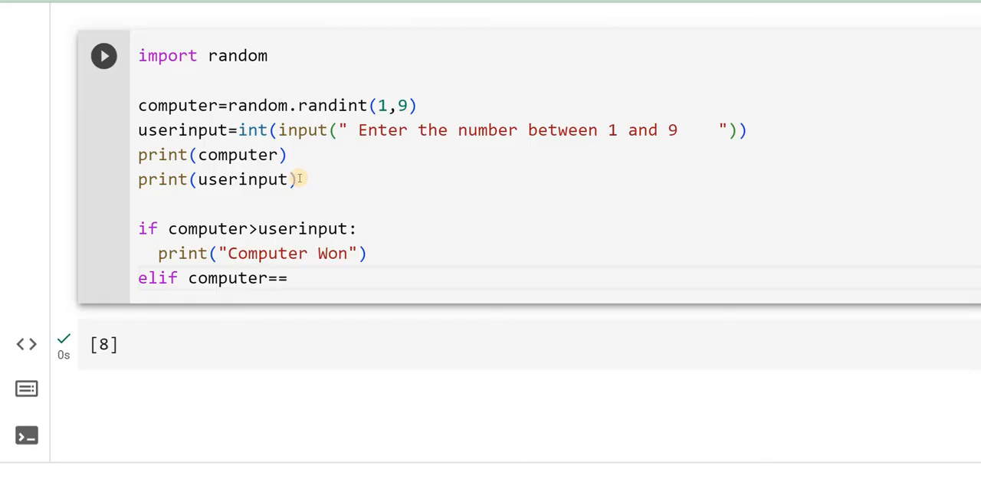
text(userinp)
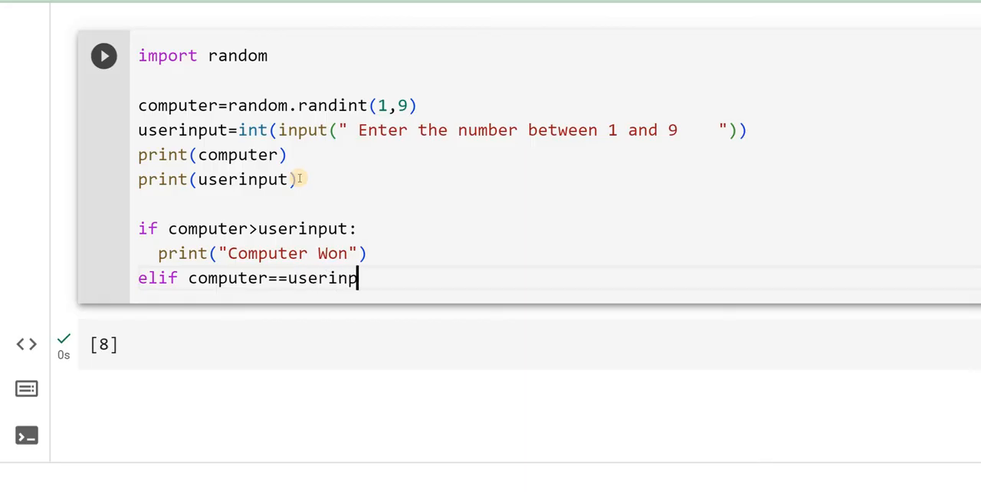
text(ut)
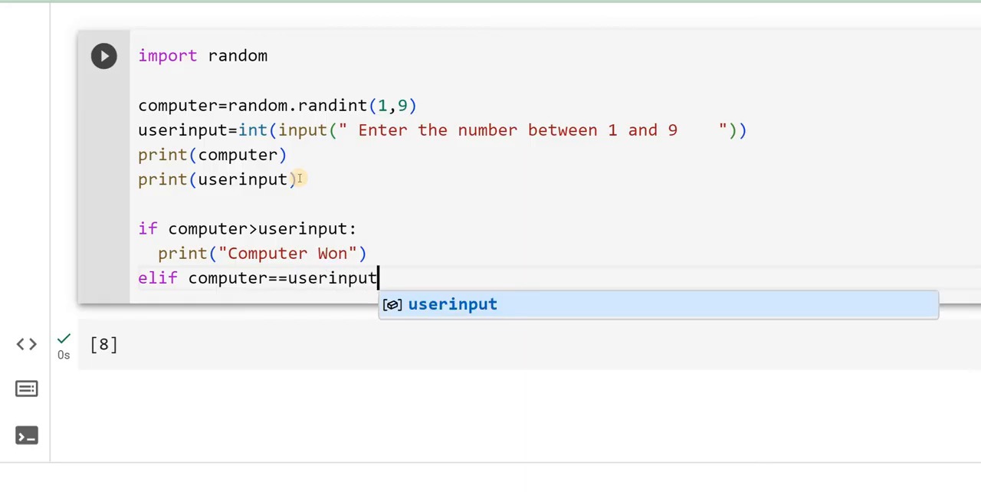
text(:)
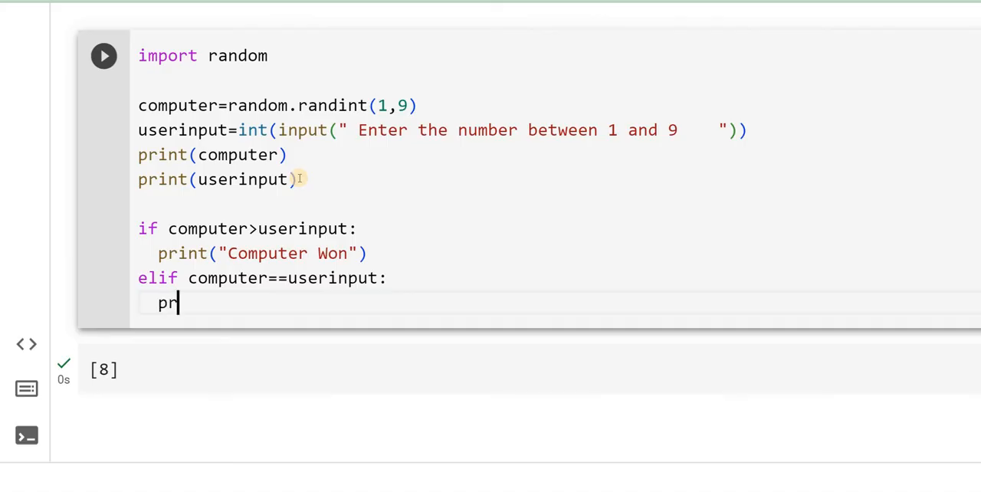
text(int())
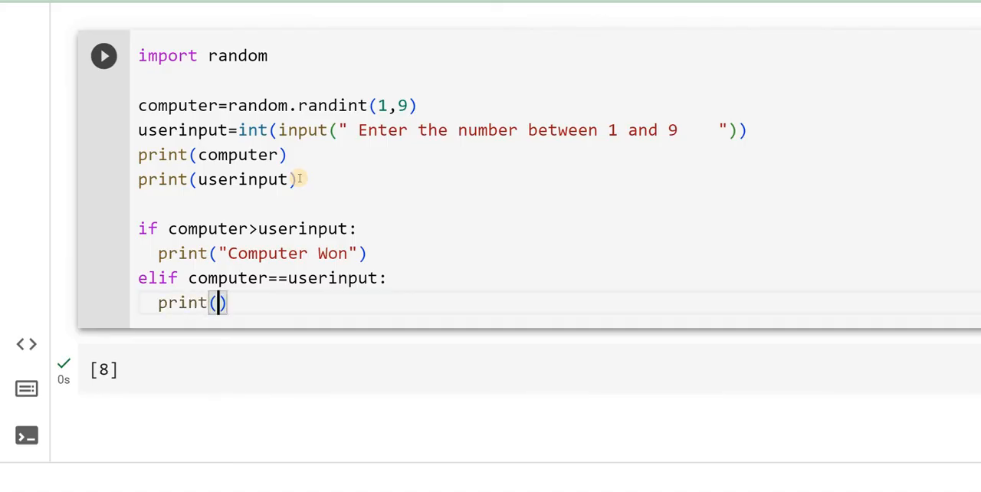
text("TI")
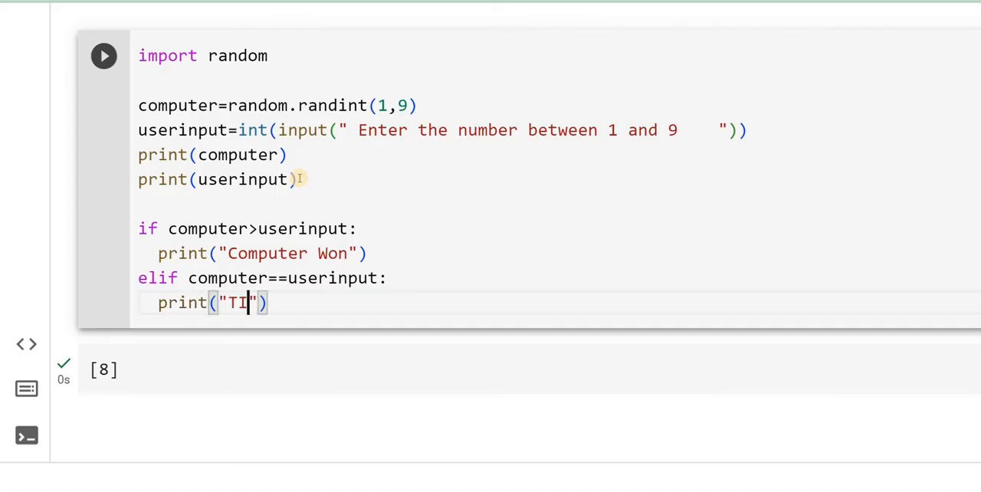
text(E)
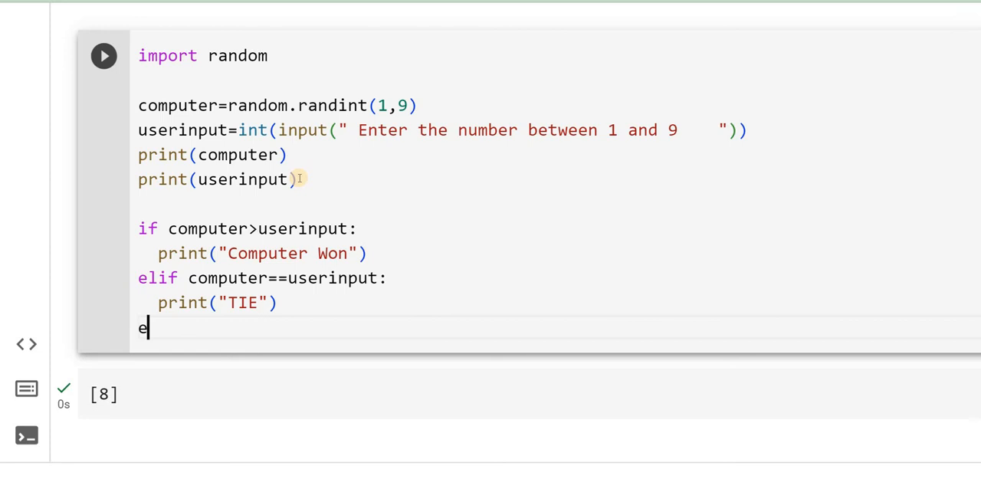
Add 'else:' with an indented print("You won")
text(lse)
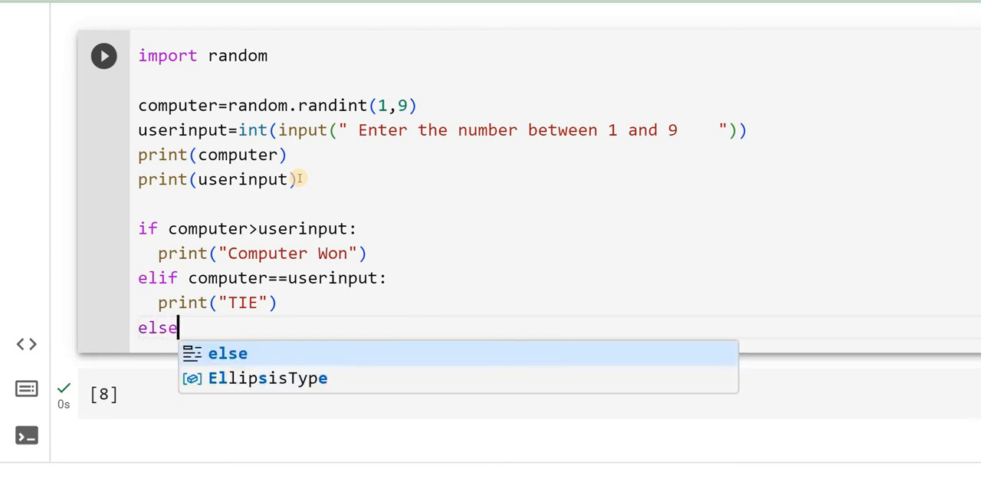
text(:)
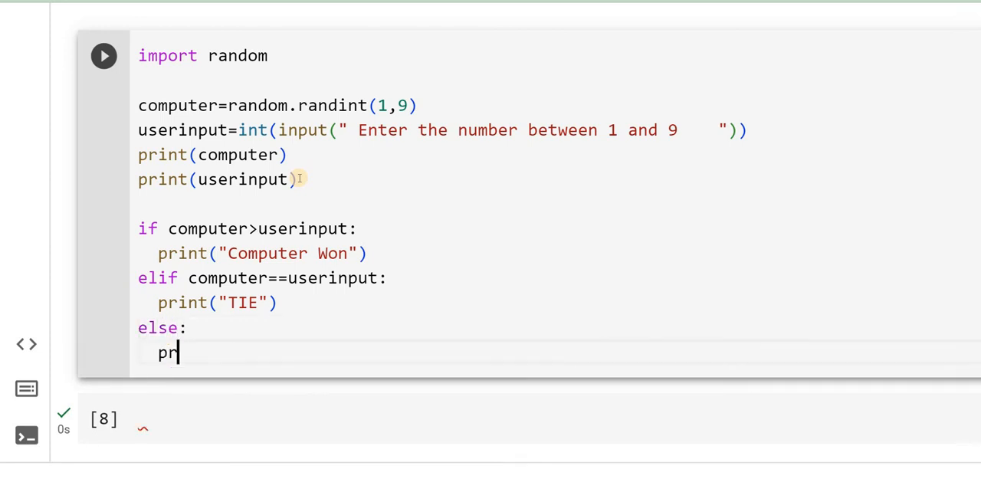
text(int()
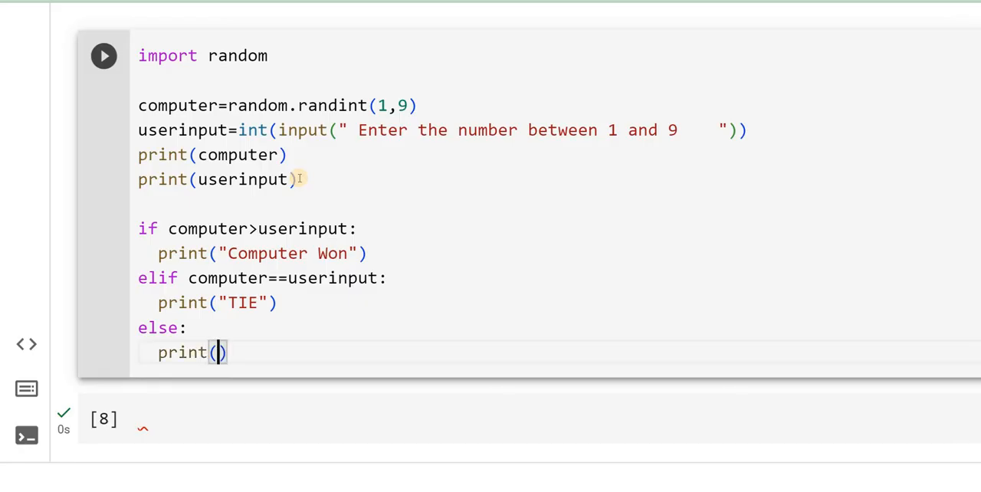
text("")
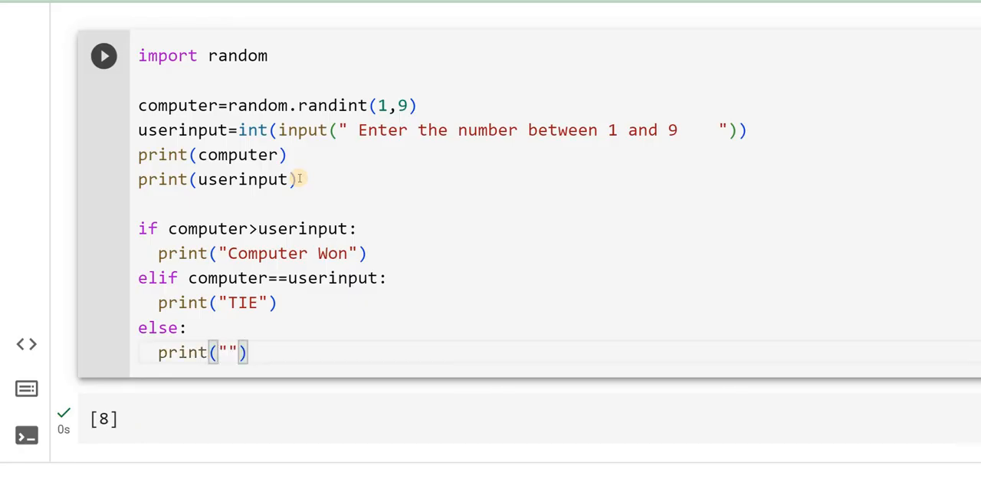
text(You w)
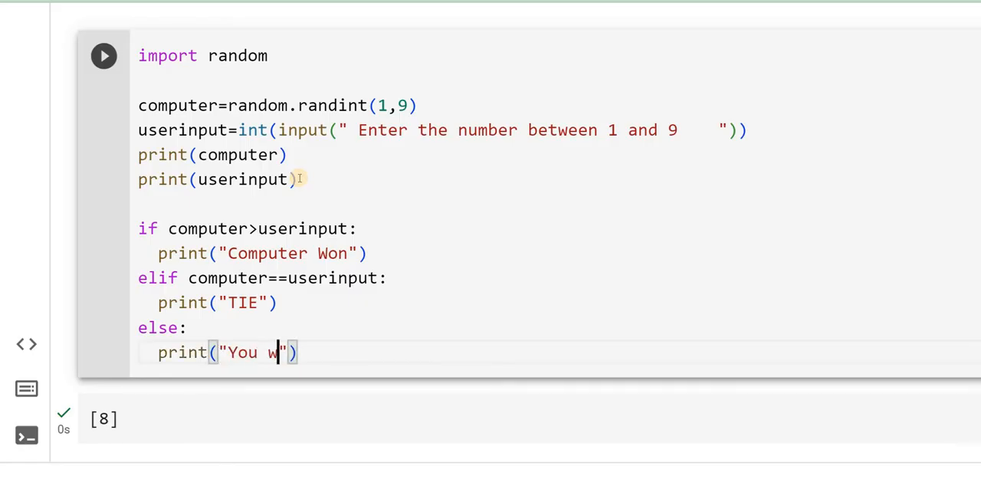
text(on)
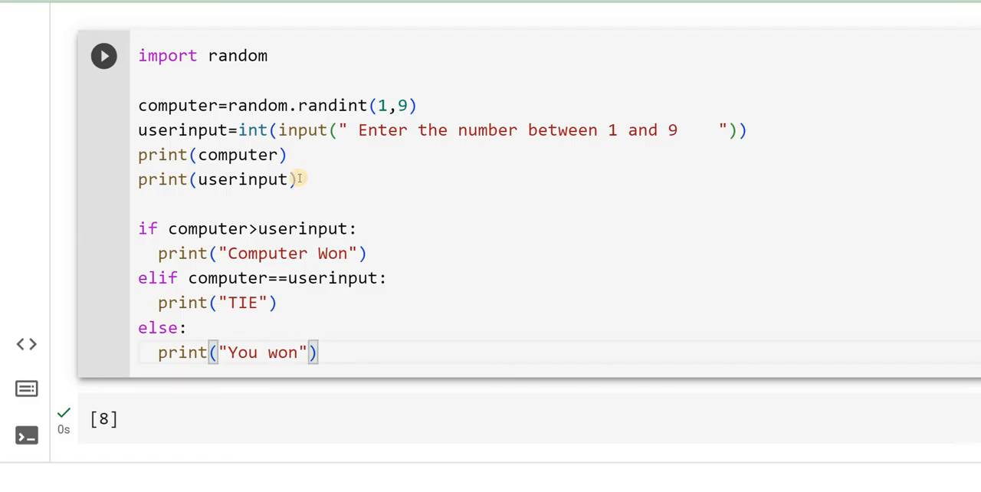
Run the number-guessing game cell
click(104, 55)
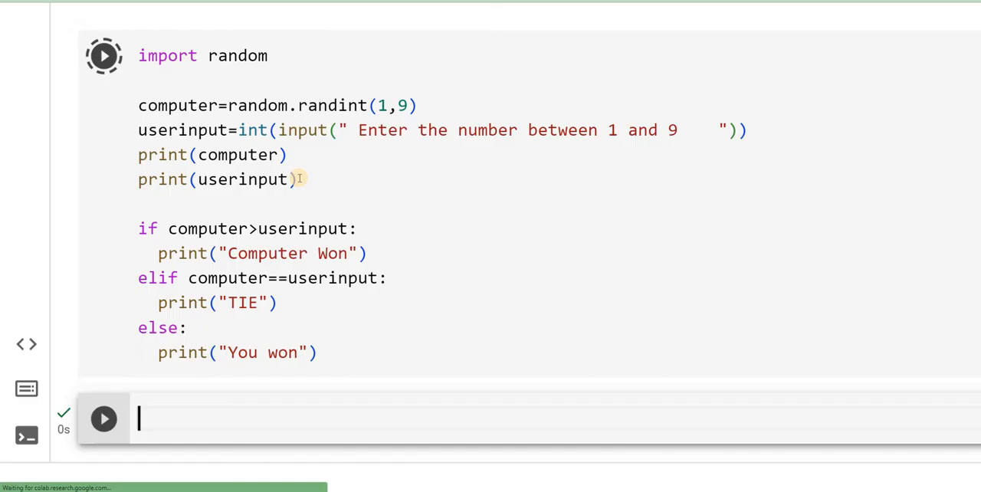
click(103, 55)
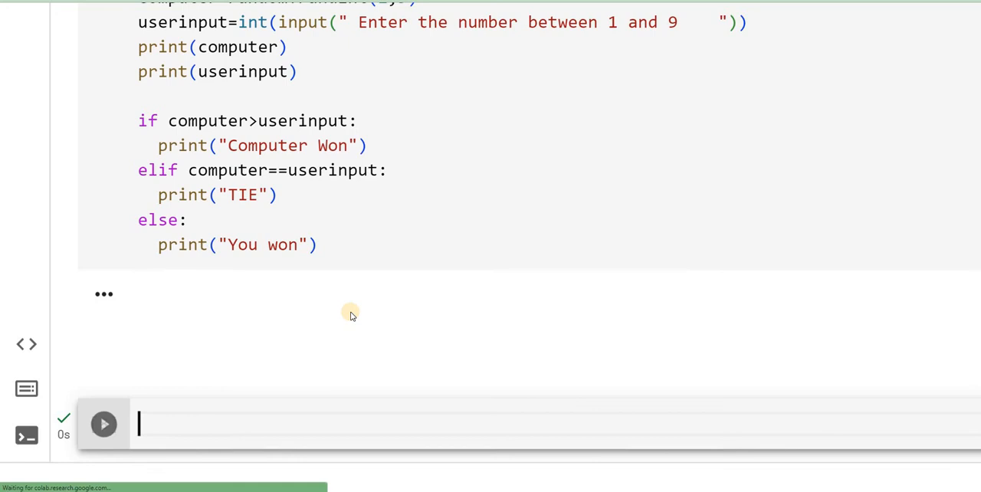
Enter 9 as the guess, producing output 7, 9 and You won
click(103, 423)
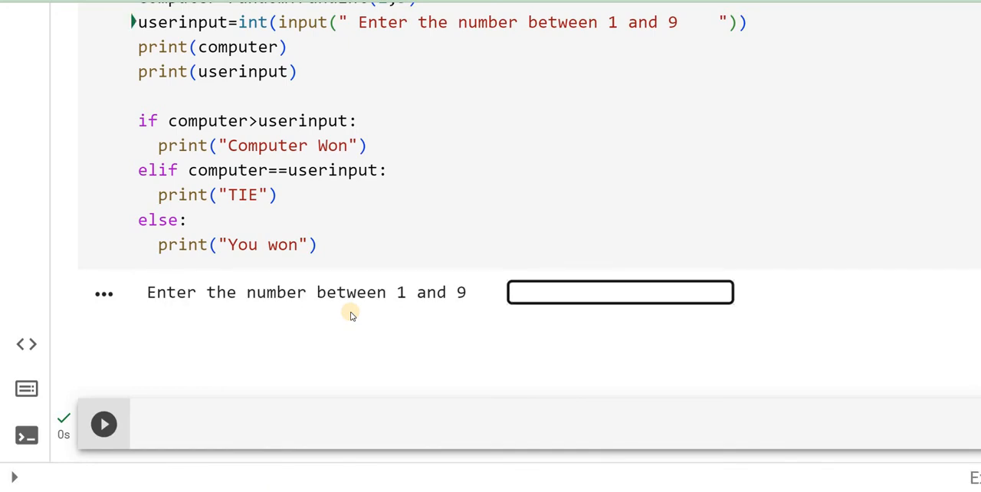
text(9)
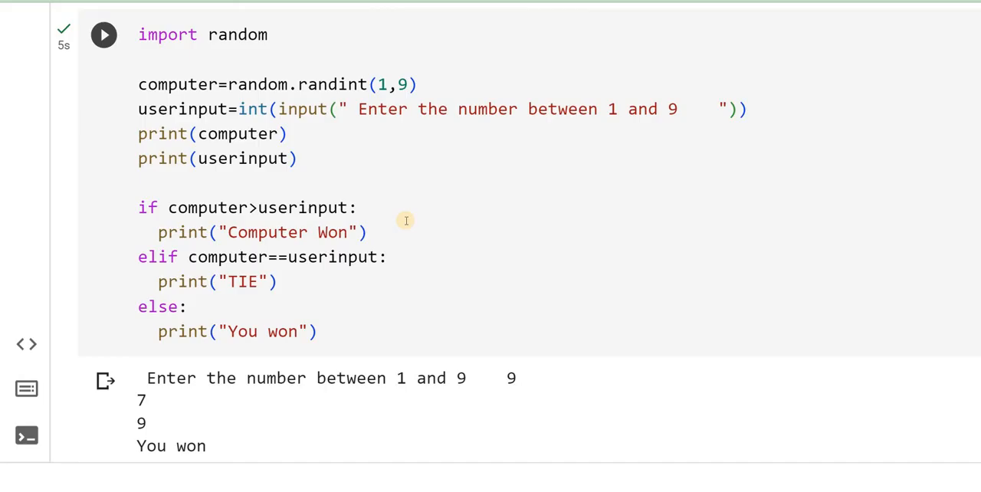
click(103, 34)
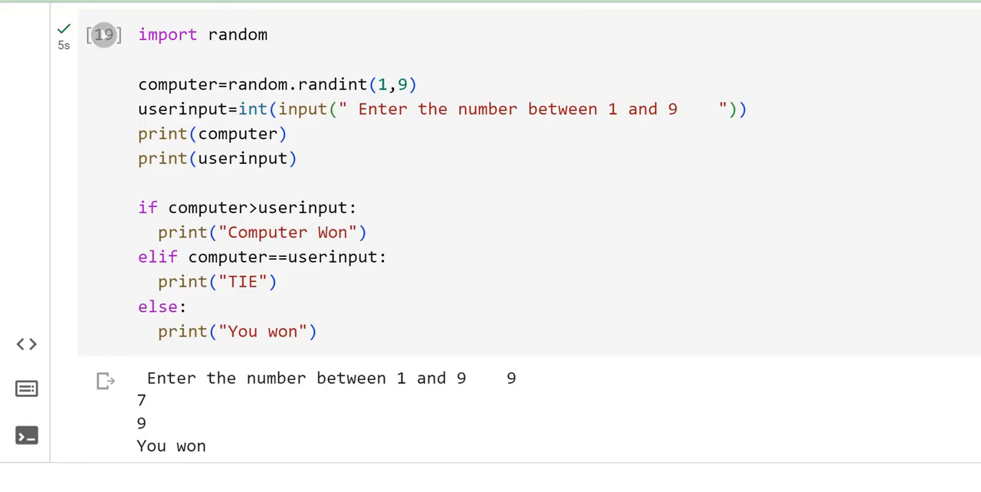